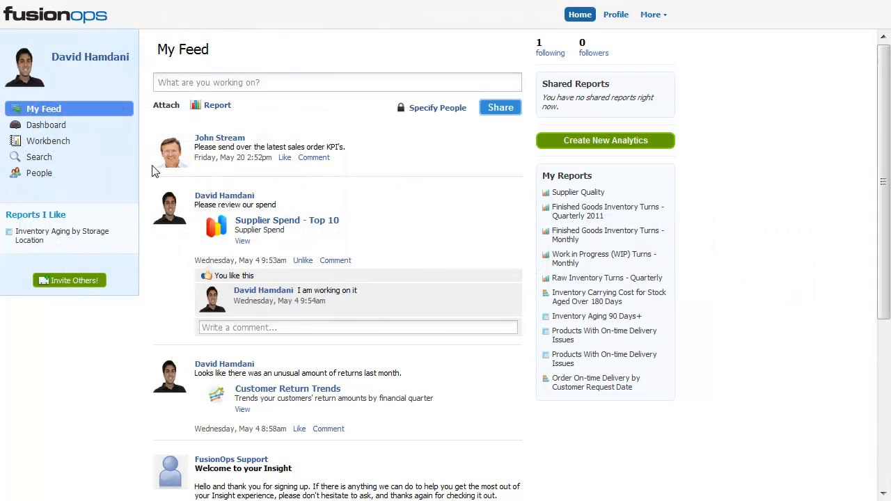
# Step: Leave the feed for the dashboard chooser listing Inventory, Production Planning, Purchasing and Sales Operations
pyautogui.click(46, 125)
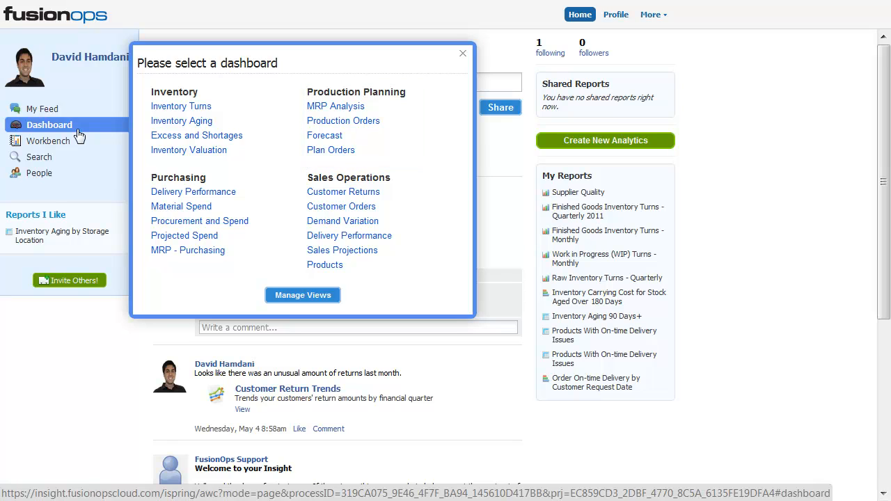
pyautogui.moveTo(290, 184)
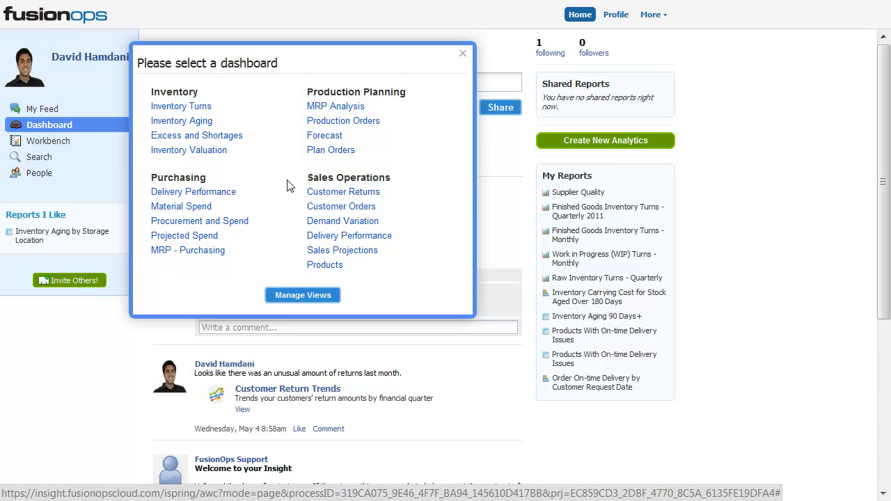
# Step: View the Sales Operations Customer Orders, Delivery Performance and Products dashboards, then return to the chooser
pyautogui.click(341, 206)
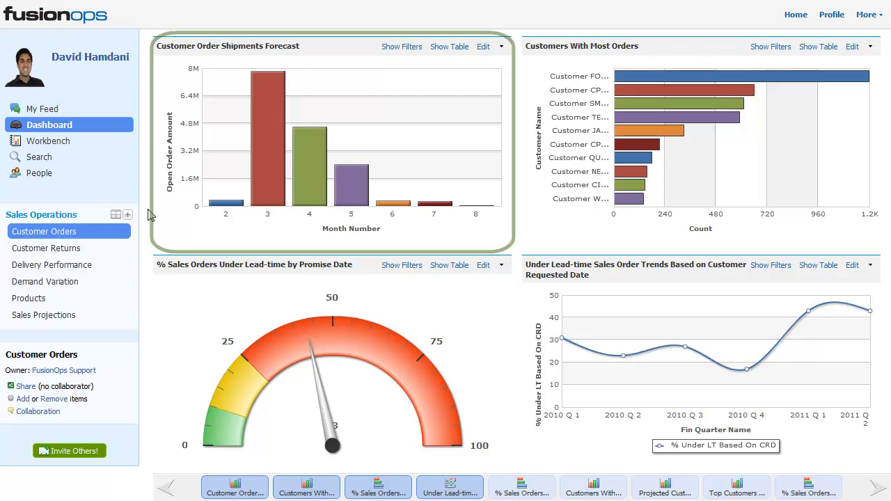
pyautogui.click(51, 265)
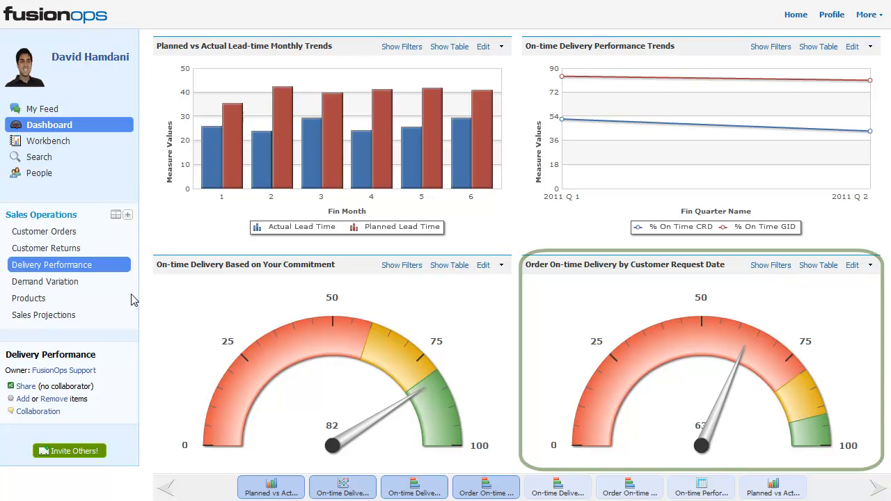
pyautogui.click(28, 298)
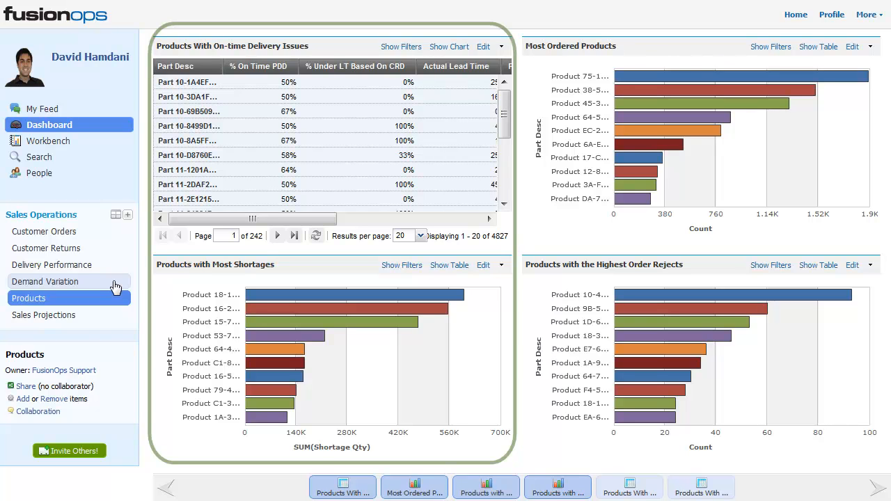
pyautogui.click(49, 125)
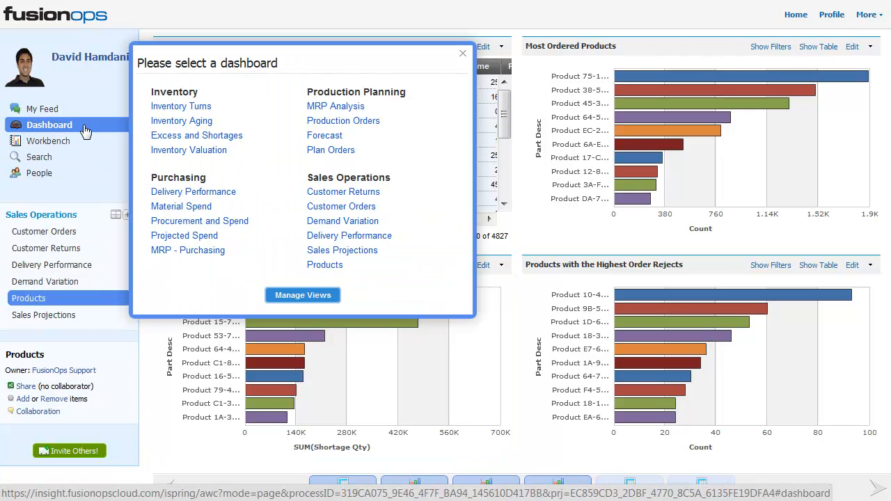
# Step: View the Inventory Aging, Inventory Turns and following inventory dashboards in turn
pyautogui.click(181, 120)
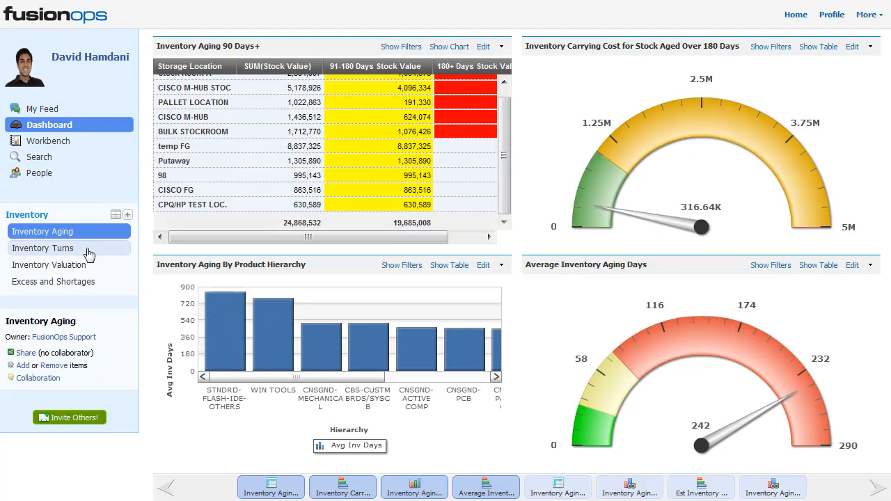
pyautogui.click(41, 248)
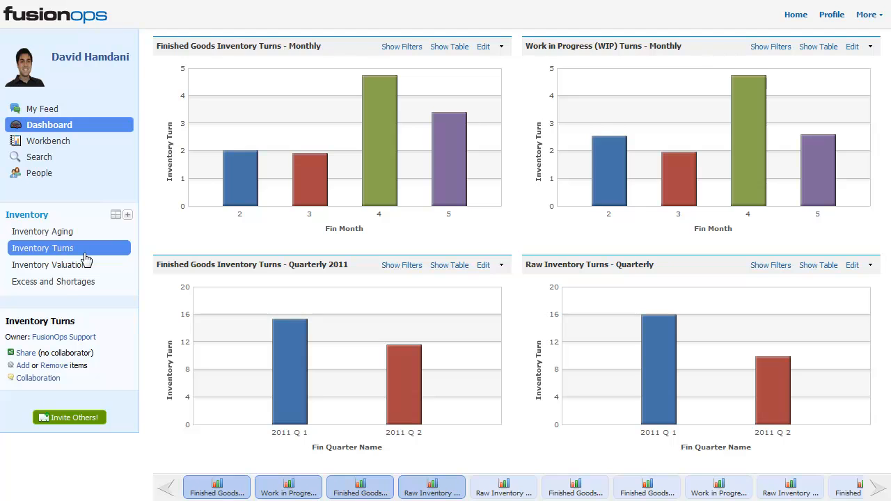
pyautogui.click(53, 281)
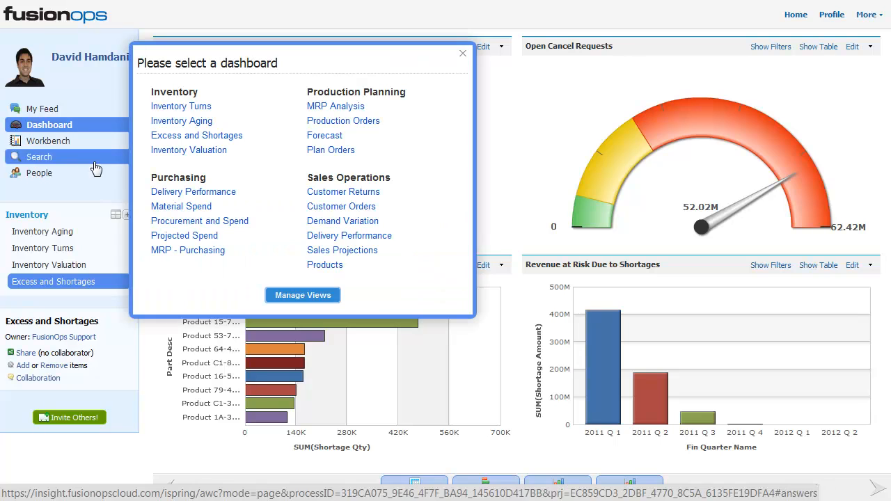
# Step: Show Purchasing supplier on-time delivery as a table and drill into its underlying transactions
pyautogui.click(192, 192)
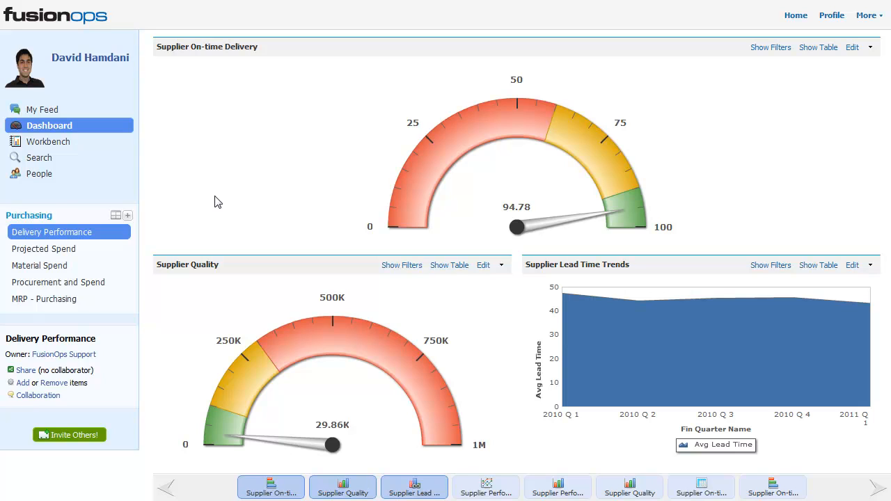
pyautogui.moveTo(754, 92)
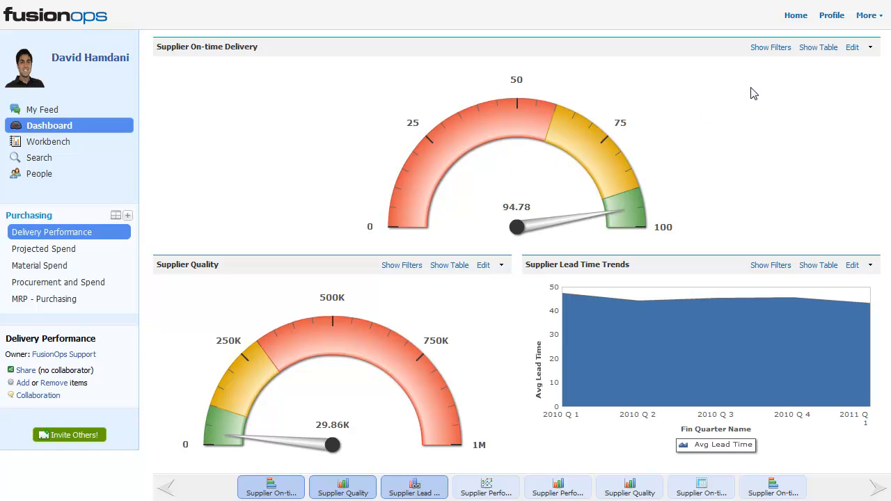
pyautogui.click(819, 47)
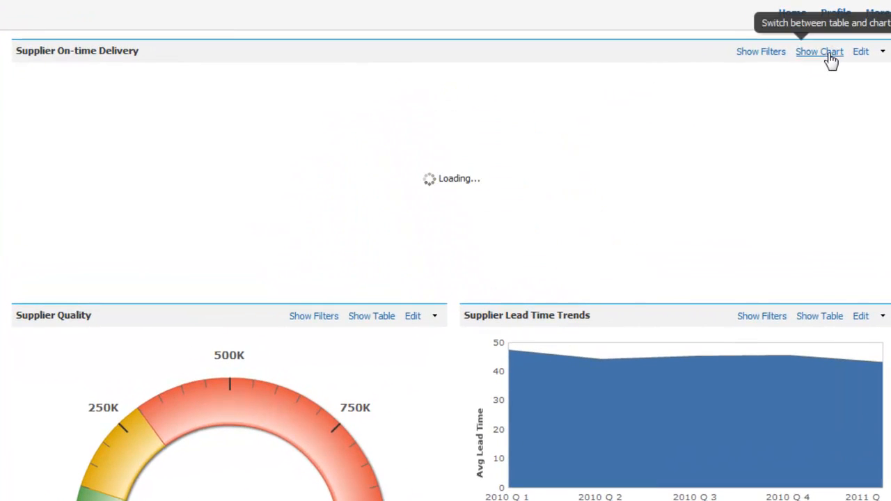
pyautogui.click(819, 51)
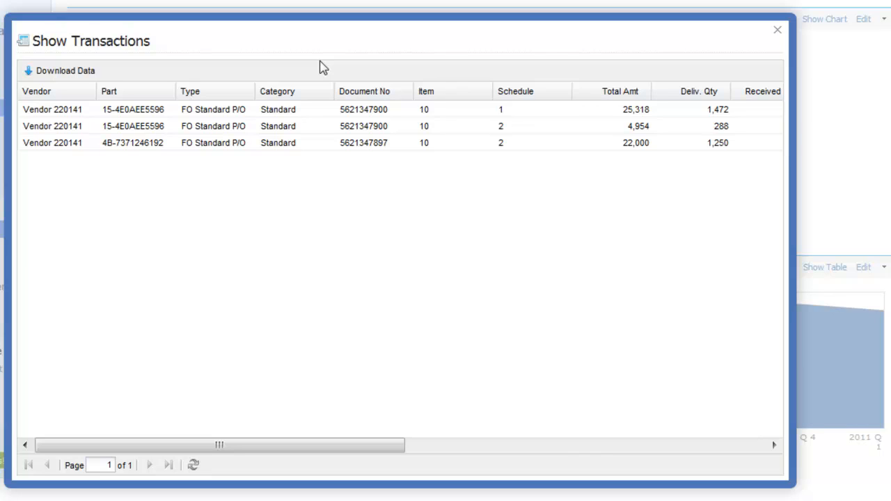
pyautogui.moveTo(674, 45)
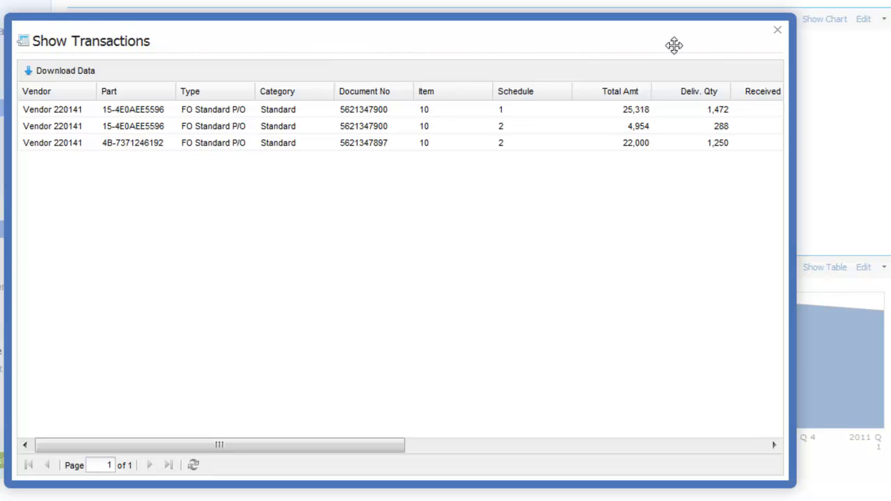
pyautogui.click(776, 33)
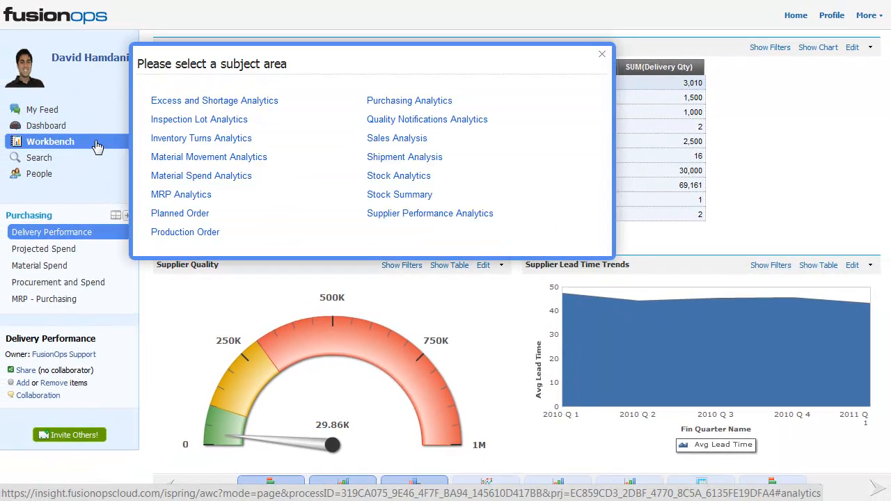
pyautogui.moveTo(183, 202)
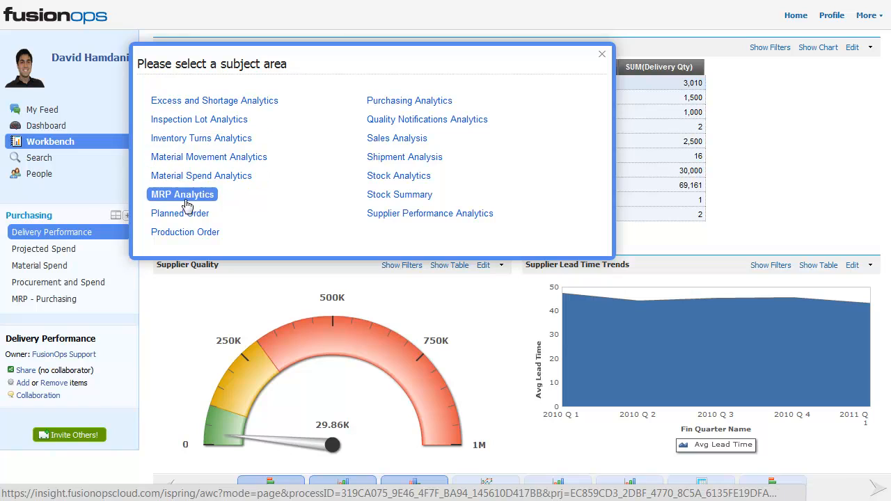
pyautogui.moveTo(323, 209)
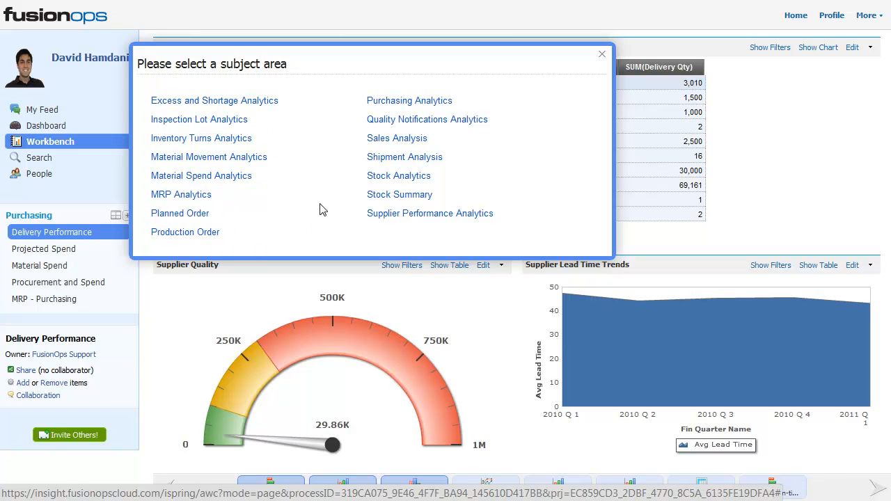
pyautogui.moveTo(362, 170)
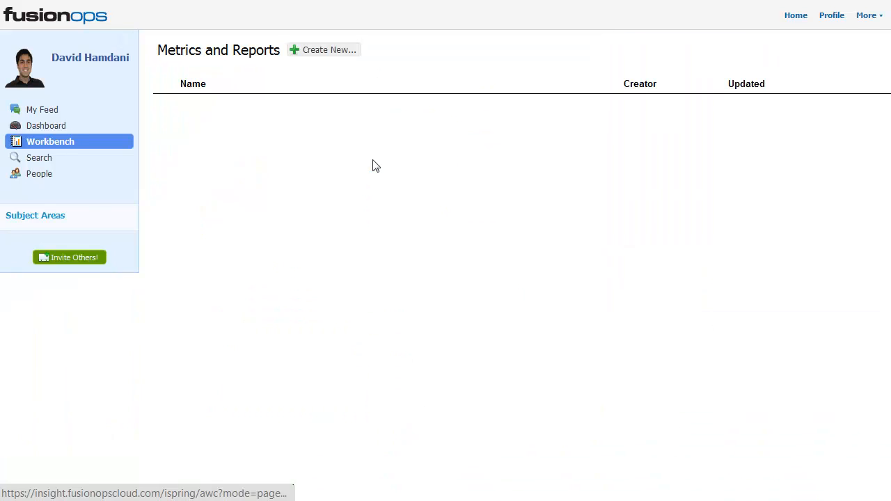
# Step: Start a new Shipment Analysis report at the choose-what-to-measure step
pyautogui.click(326, 50)
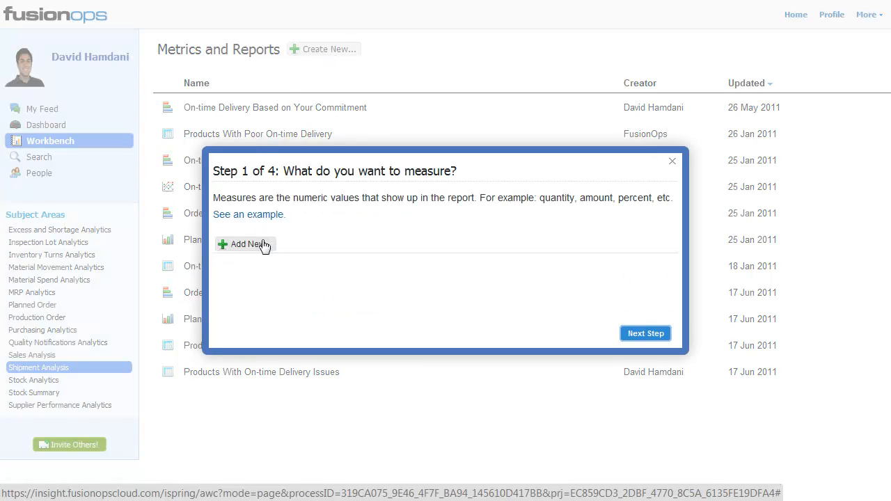
# Step: Measure Delivery Amount and % On Time PDD in the new report
pyautogui.click(243, 244)
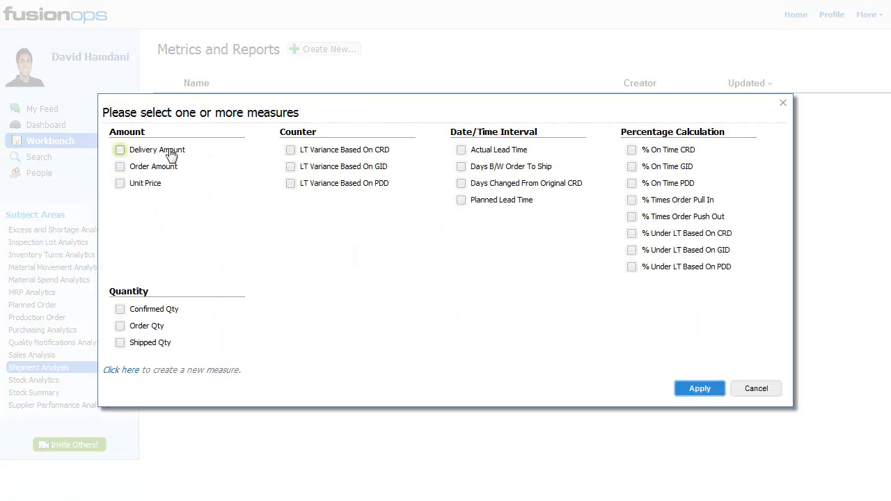
pyautogui.click(120, 150)
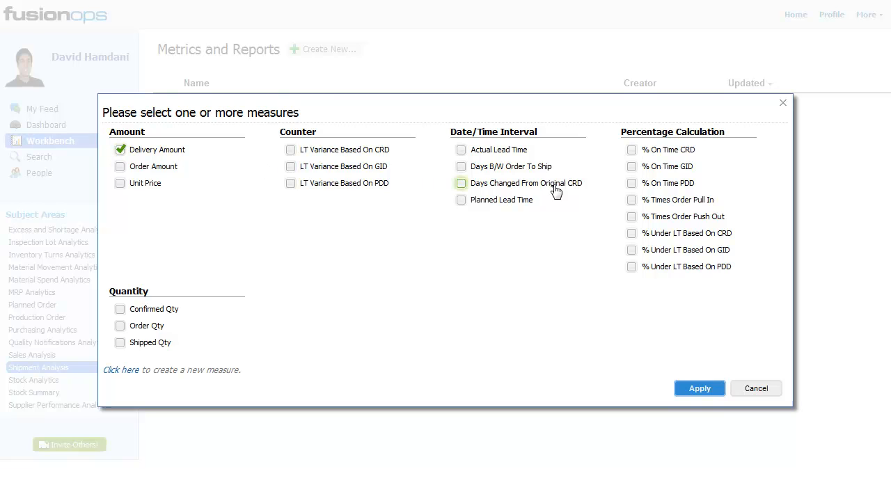
pyautogui.click(632, 184)
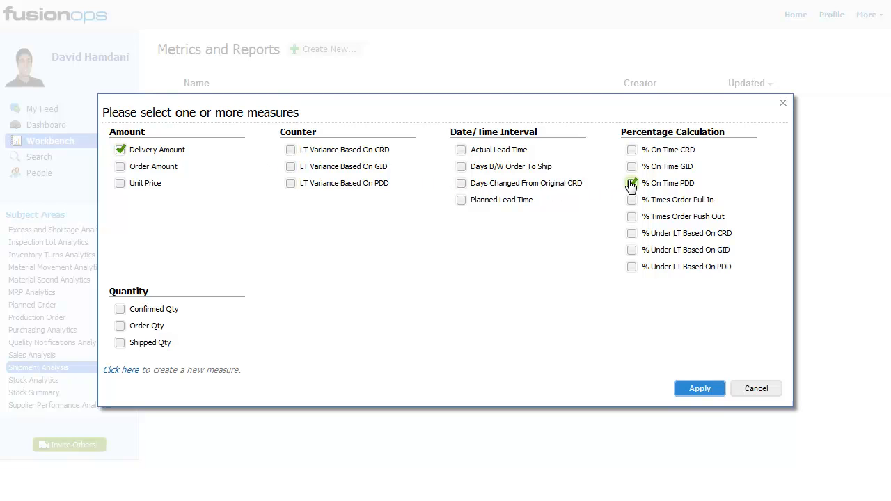
pyautogui.click(699, 387)
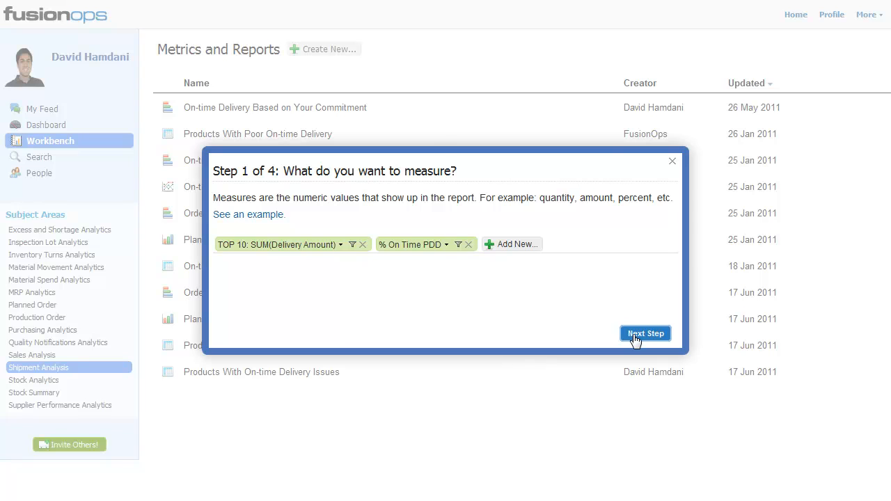
# Step: Finish the wizard as a column chart and save it as Customer On-time Delivery - Last 4 Quarters
pyautogui.click(646, 335)
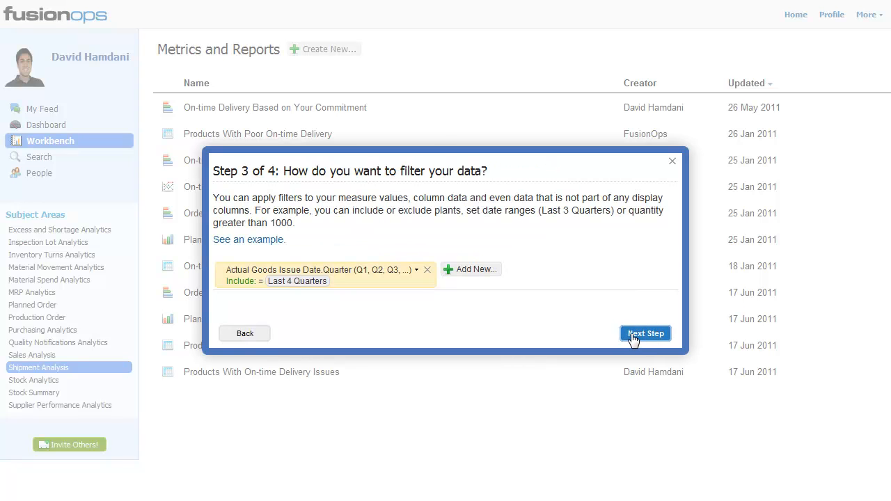
pyautogui.click(646, 334)
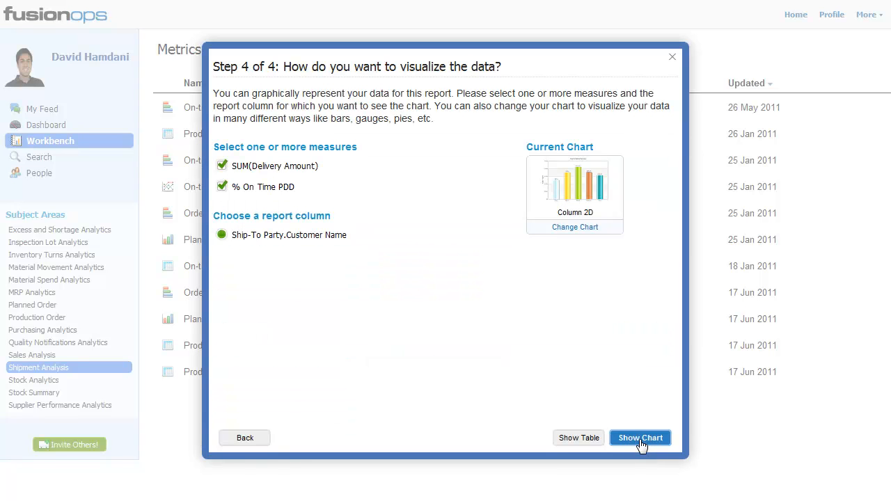
pyautogui.click(640, 437)
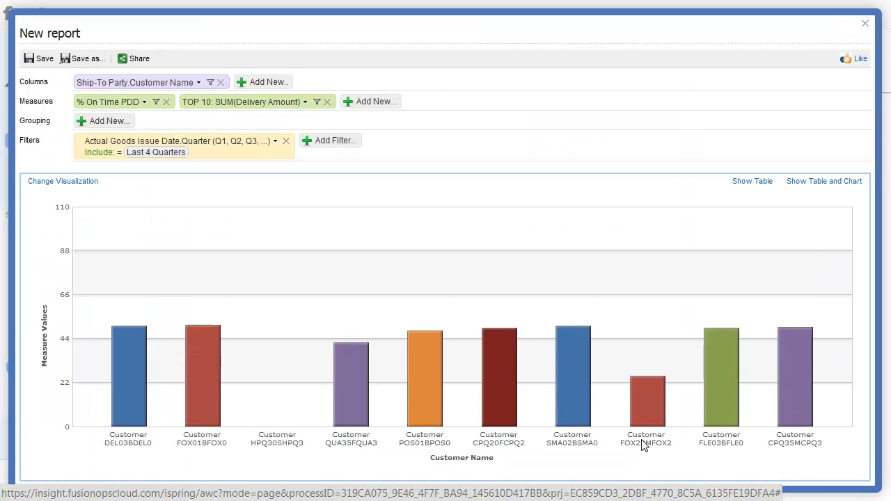
pyautogui.click(857, 59)
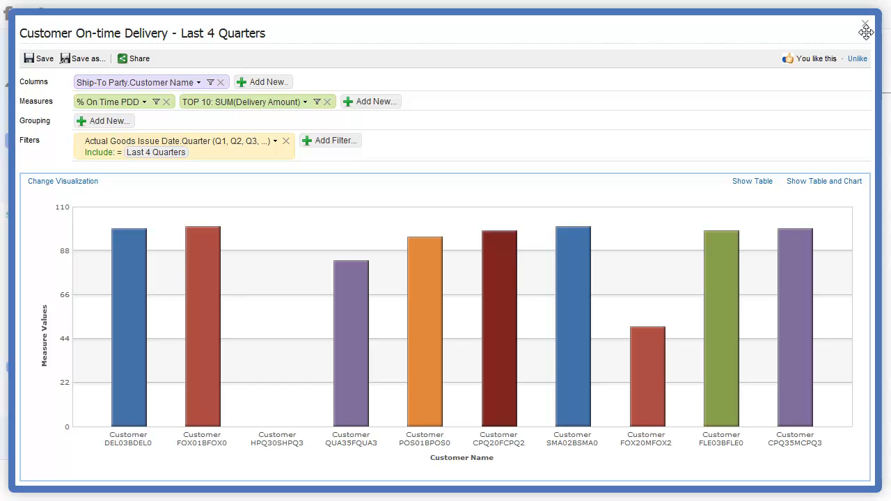
pyautogui.click(861, 24)
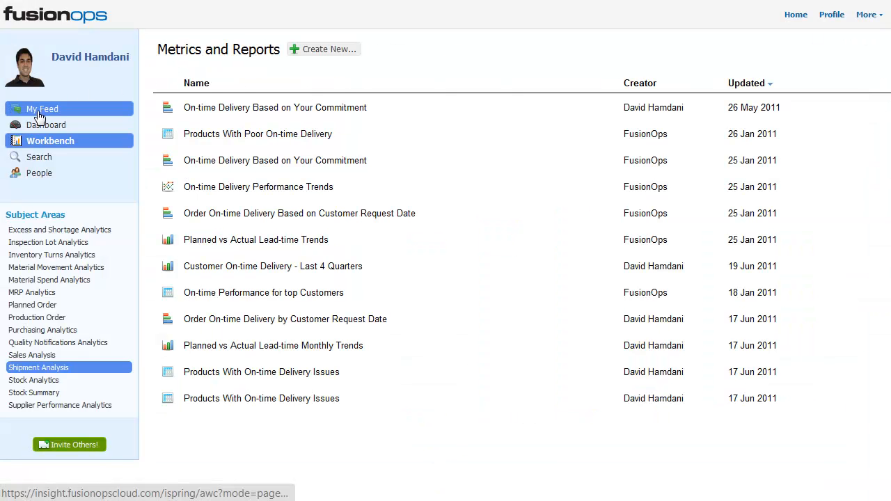
# Step: Write the top-customer delivery performance post and attach the Customer On-time Delivery report
pyautogui.click(41, 108)
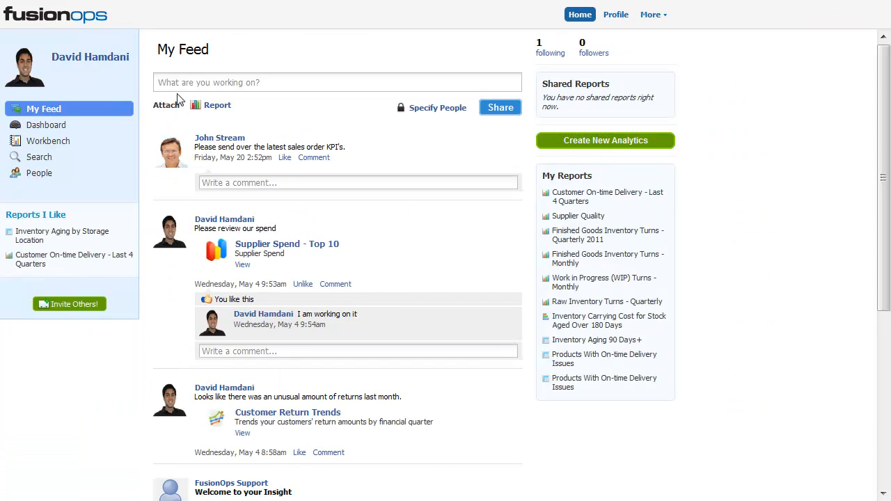
pyautogui.write("Here's your delivery performance to our top customers")
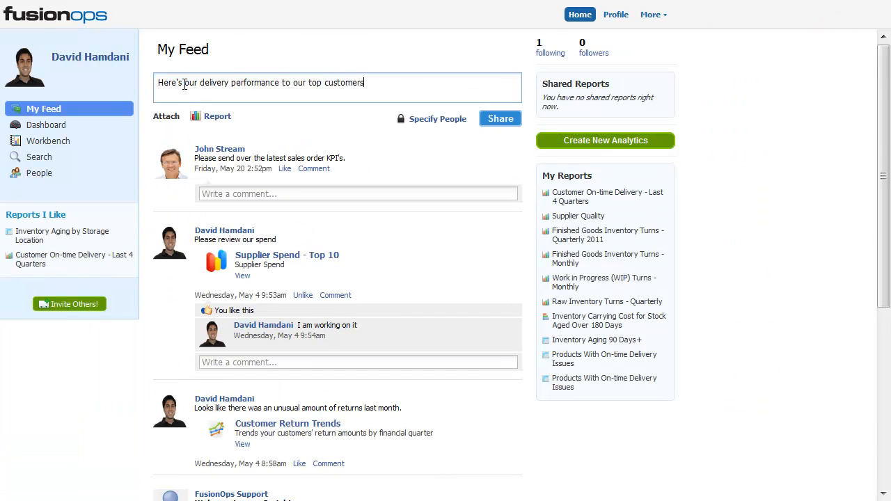
pyautogui.write('based on promised delivery date')
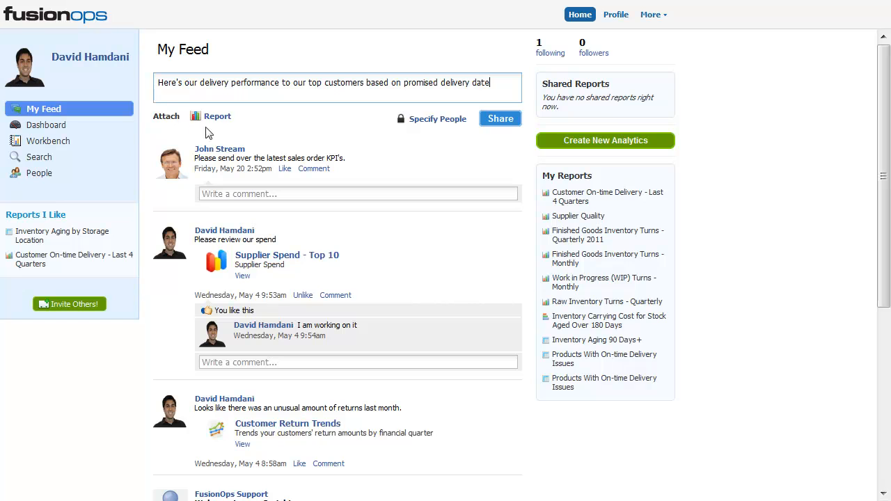
pyautogui.click(218, 116)
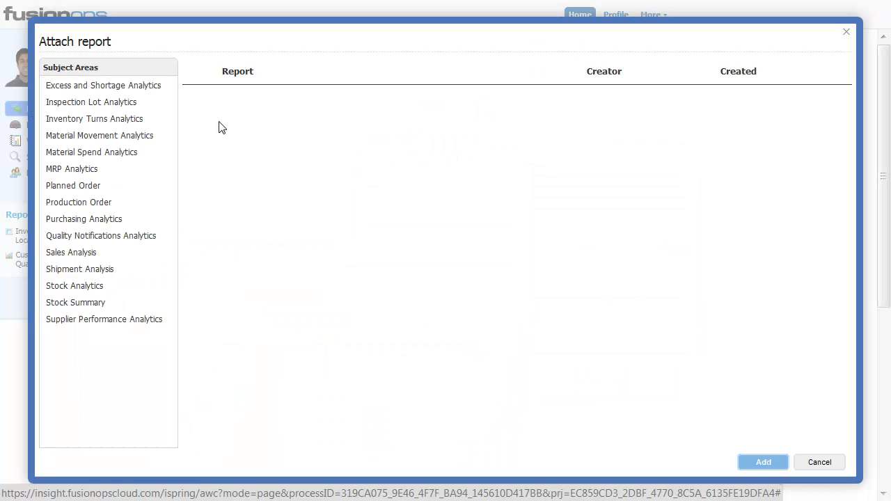
pyautogui.click(79, 268)
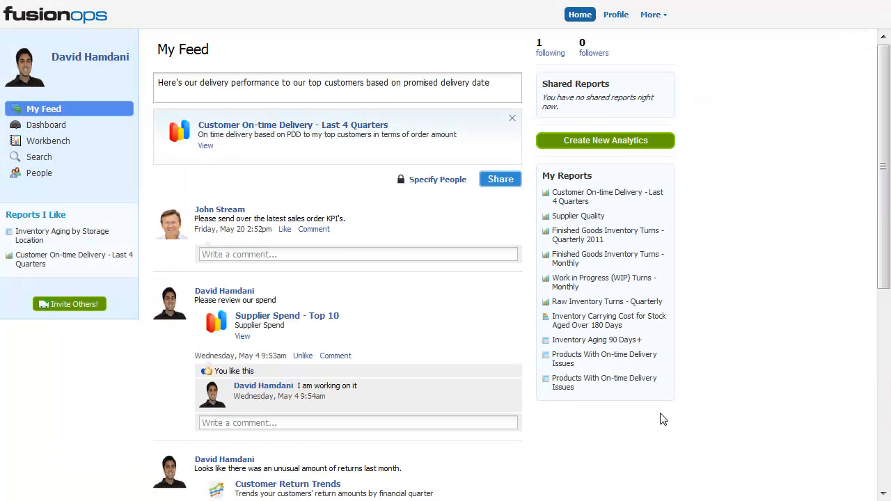
# Step: Restrict the post to one selected colleague and share it in the feed
pyautogui.click(437, 180)
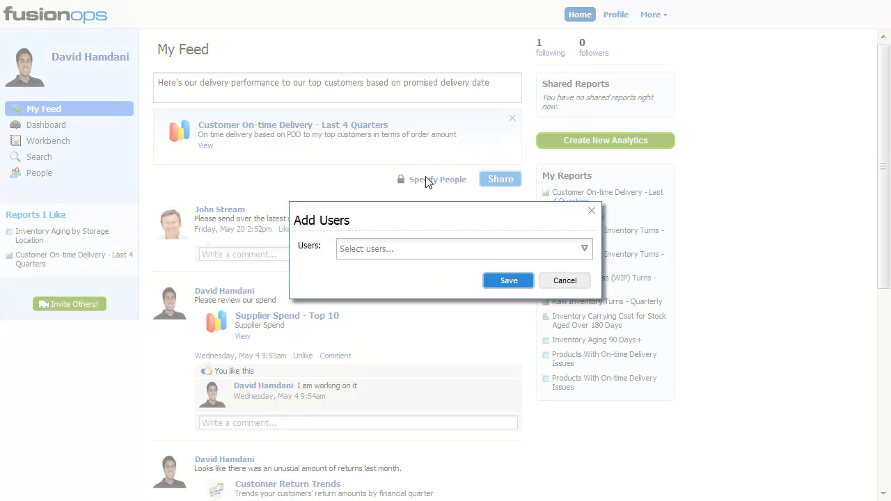
pyautogui.click(465, 247)
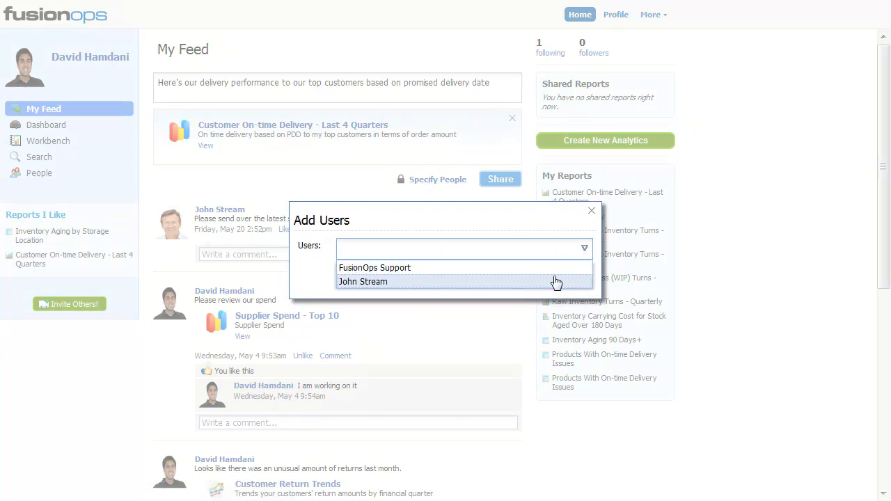
pyautogui.click(362, 282)
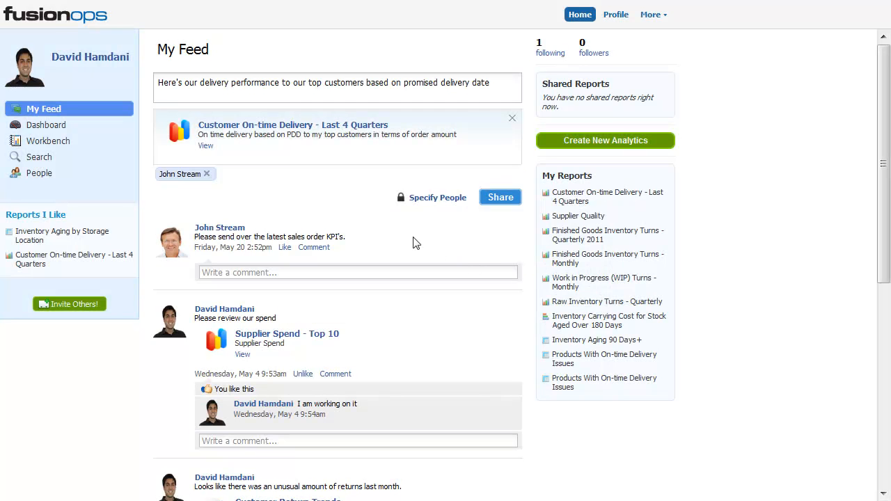
pyautogui.click(500, 198)
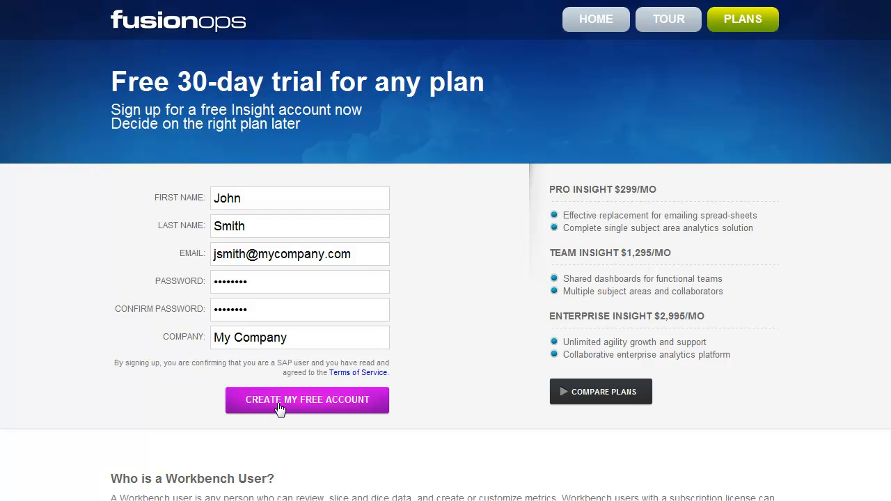
# Step: Create the free trial account and choose to connect your own SAP data
pyautogui.click(307, 401)
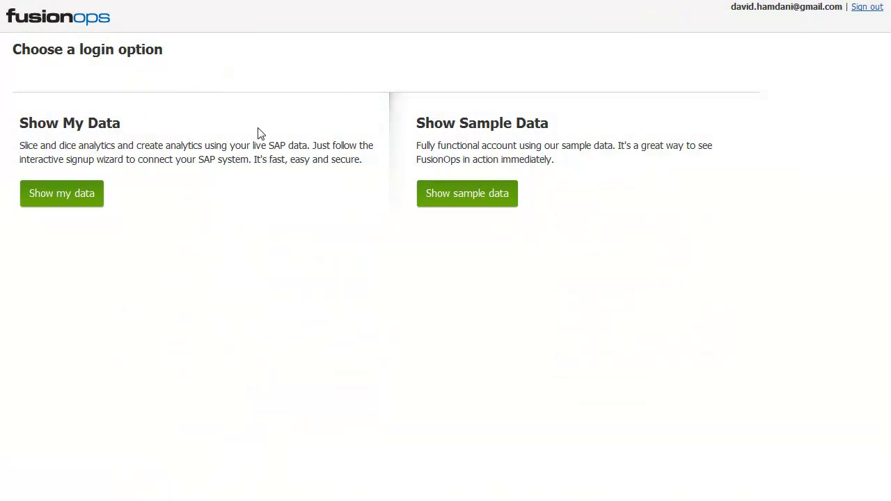
pyautogui.moveTo(73, 208)
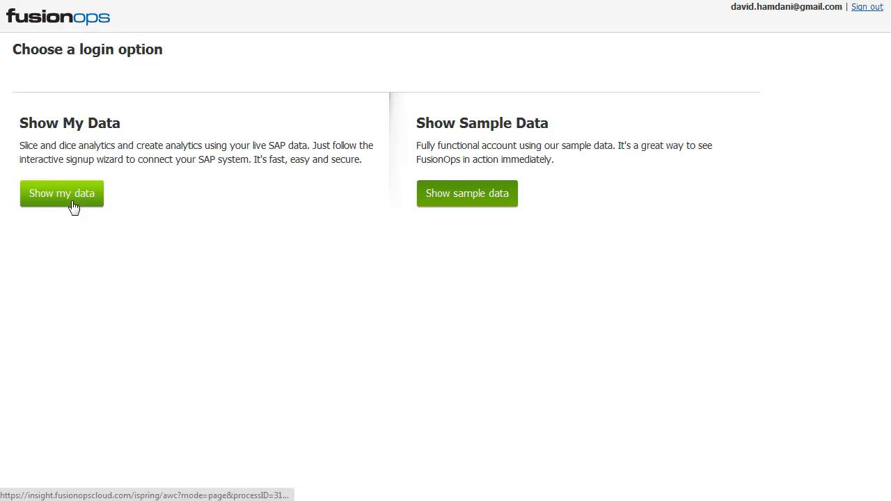
pyautogui.click(61, 192)
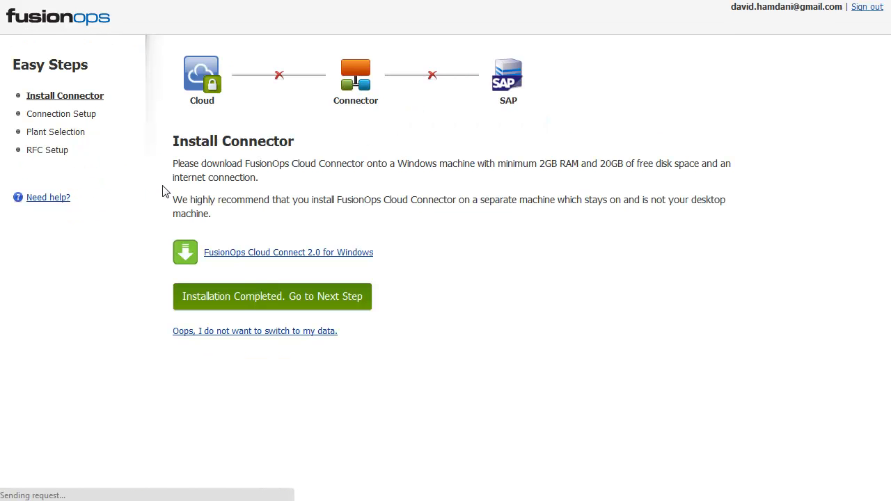